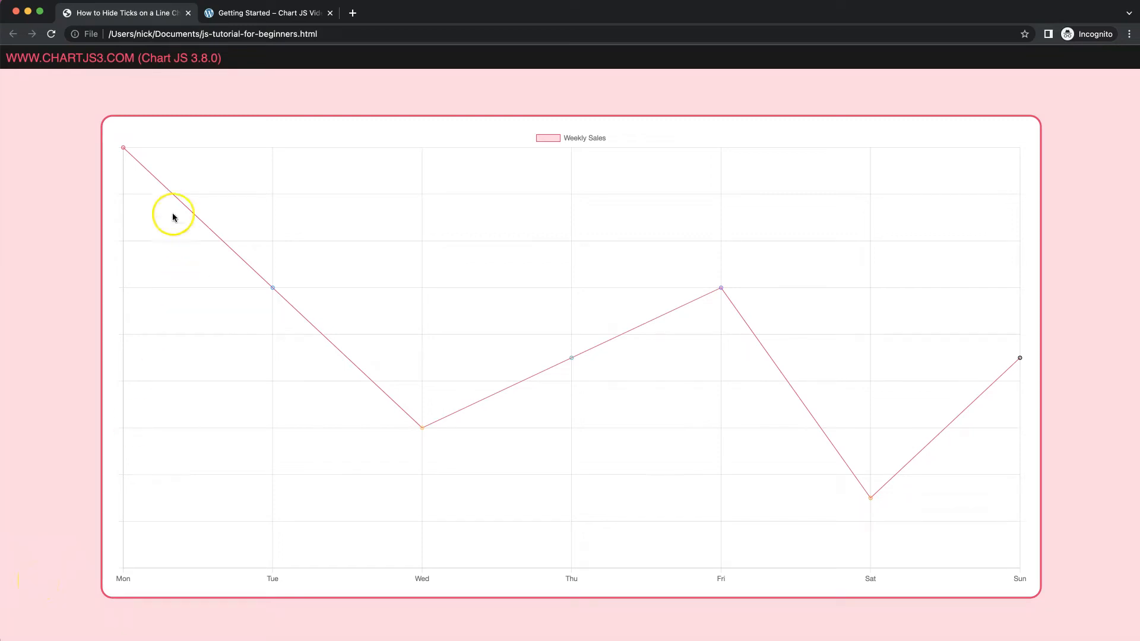
mouse_move(107, 271)
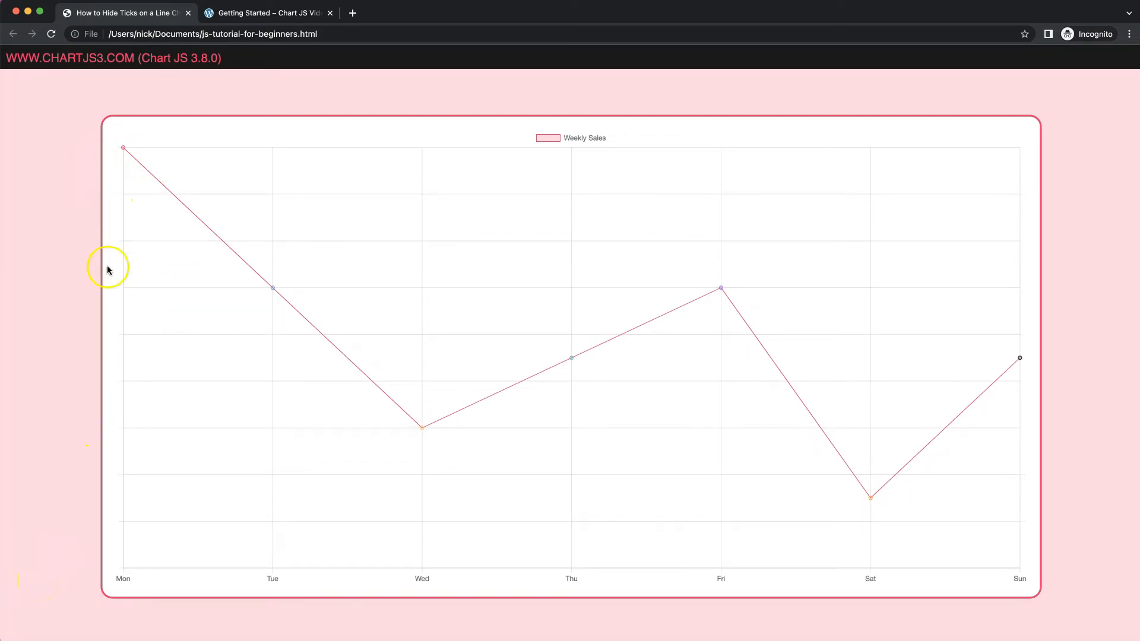
mouse_move(263, 367)
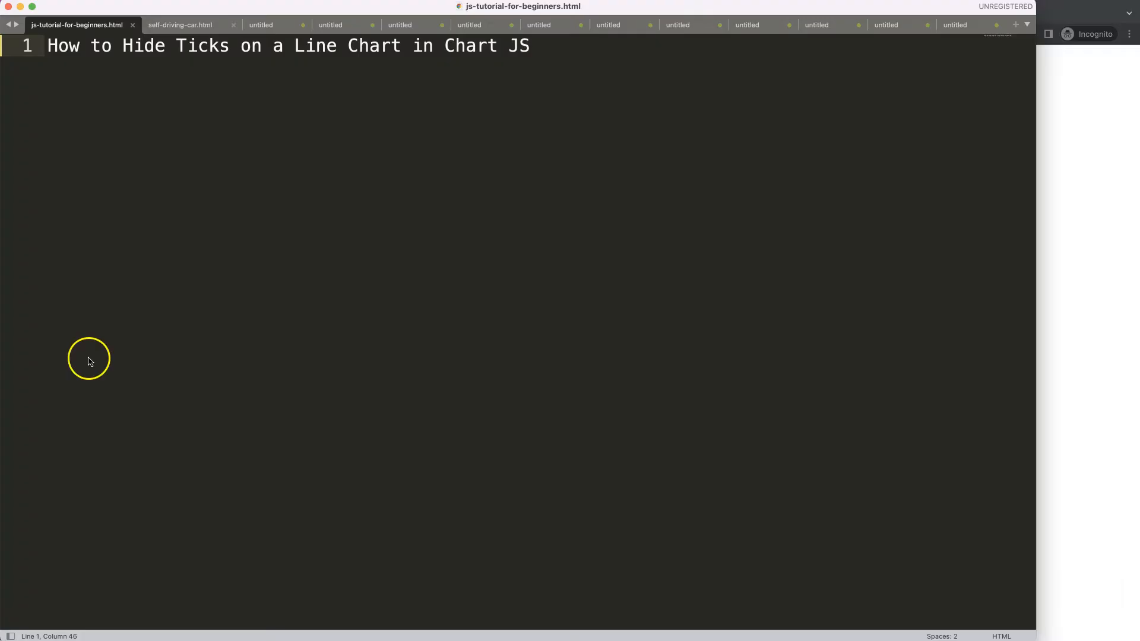
mouse_move(328, 71)
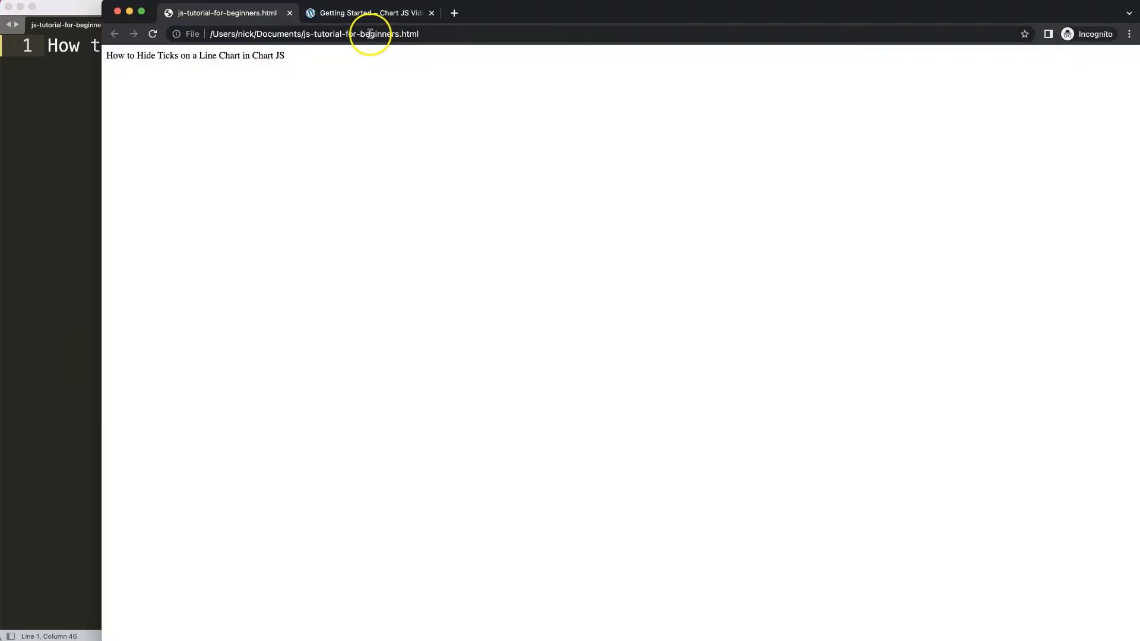
- Scroll through the chartjs3.com Getting Started guide to find and copy the starter chart code
left_click(370, 14)
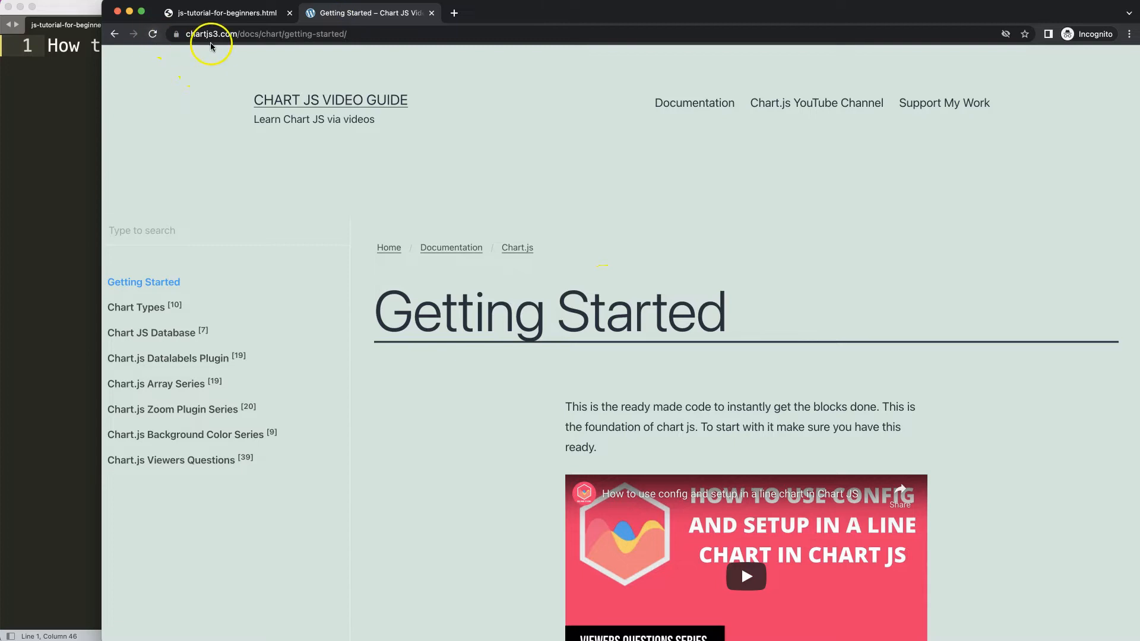
mouse_move(286, 33)
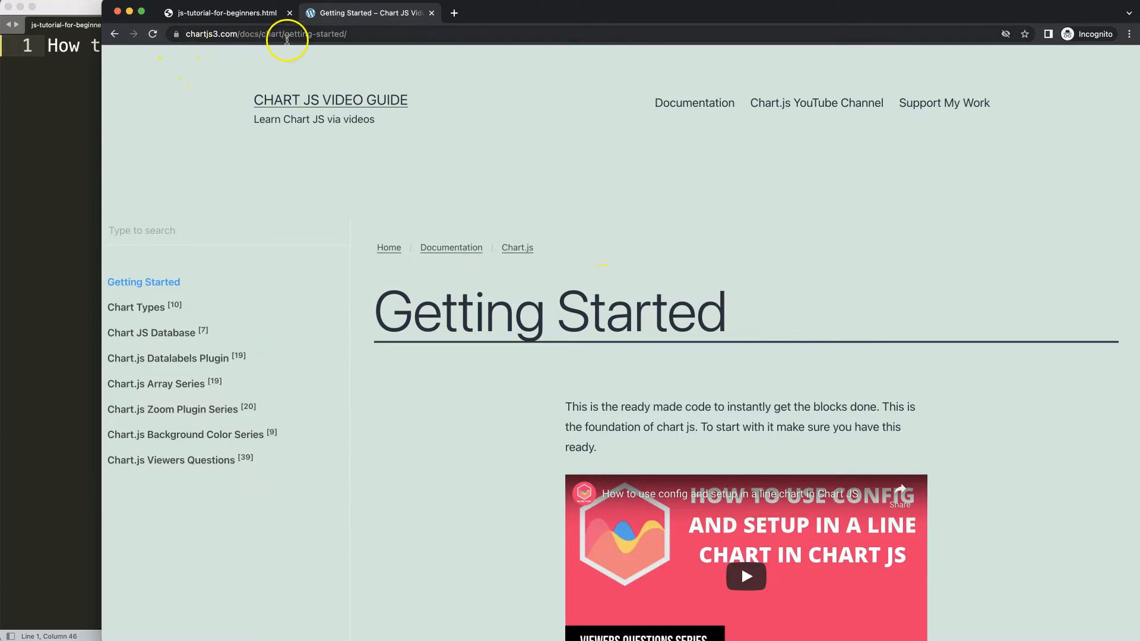
scroll("down", 3)
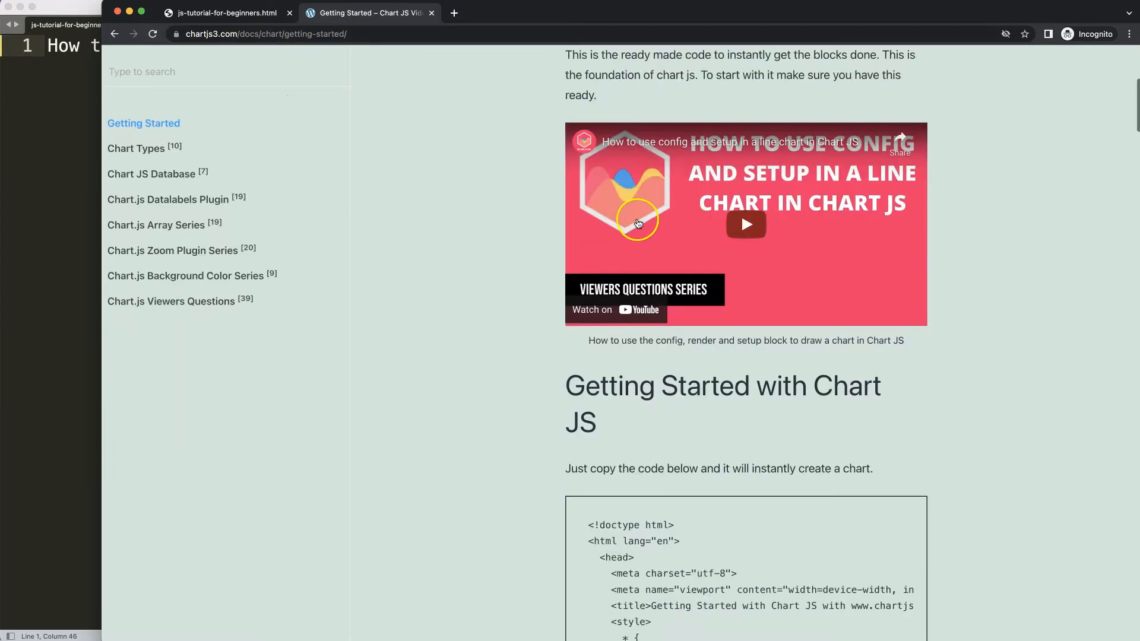
scroll("down", 3)
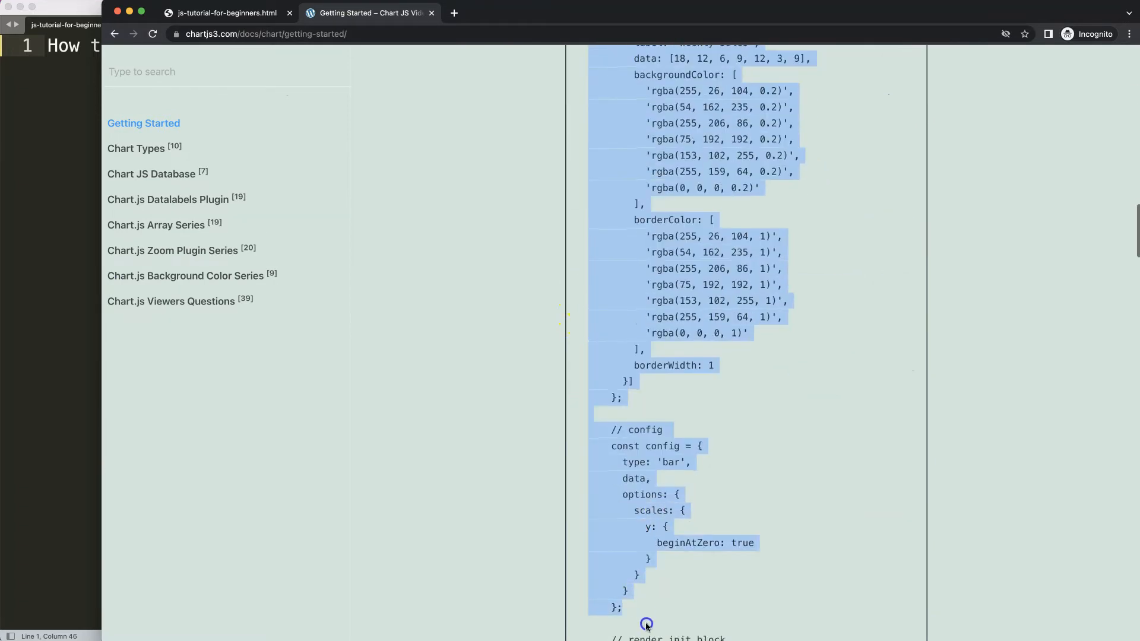
scroll("down", 3)
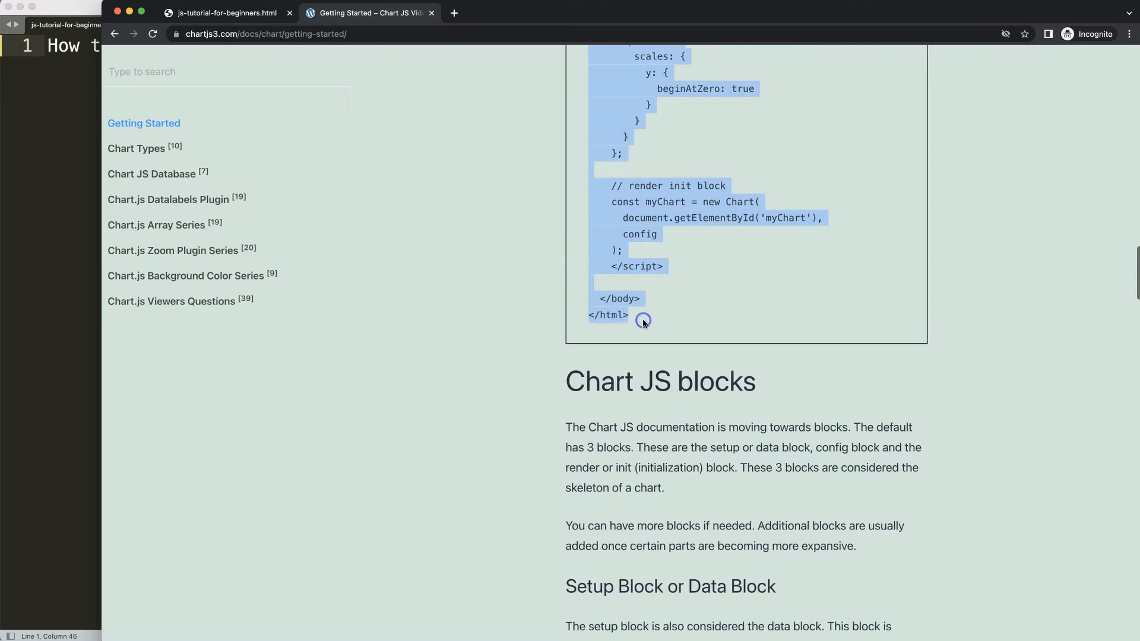
scroll("up", 3)
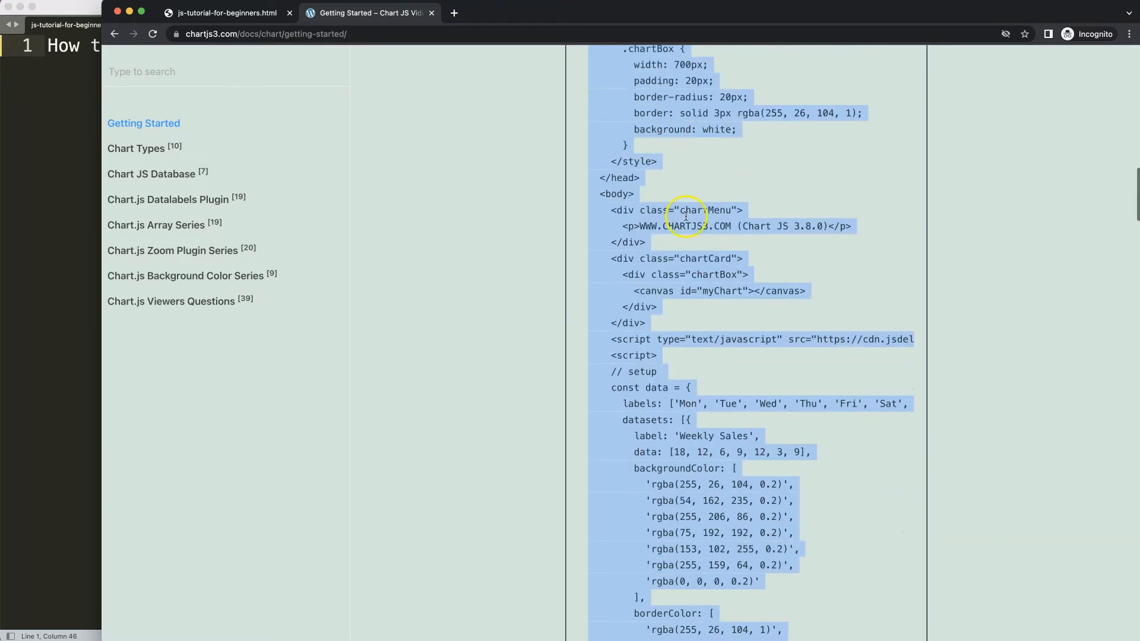
scroll("up", 3)
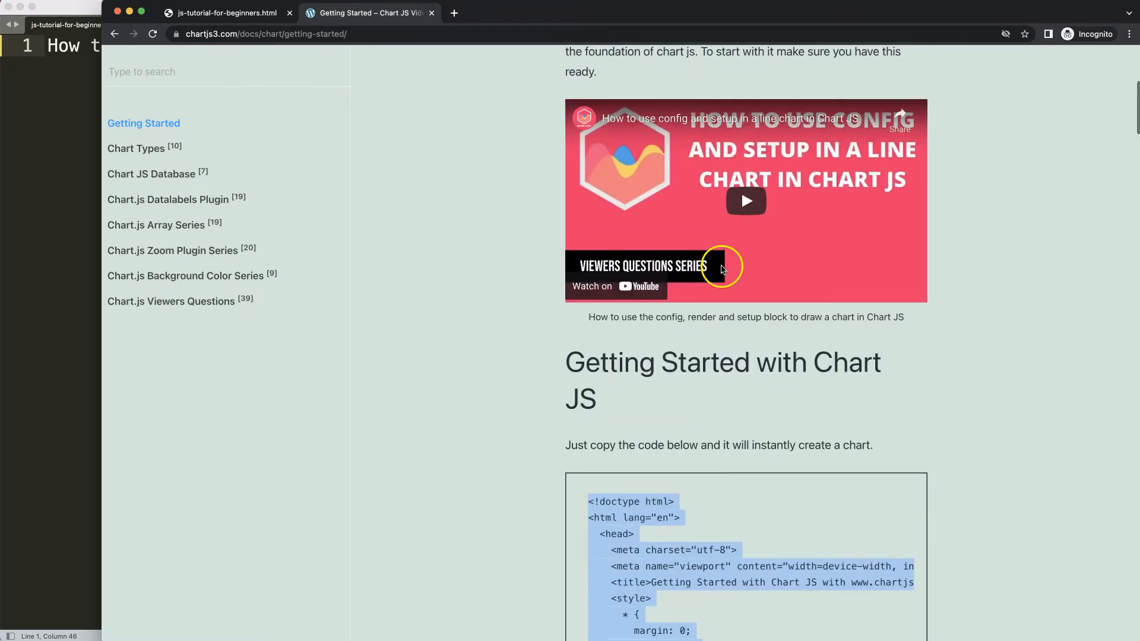
scroll("up", 3)
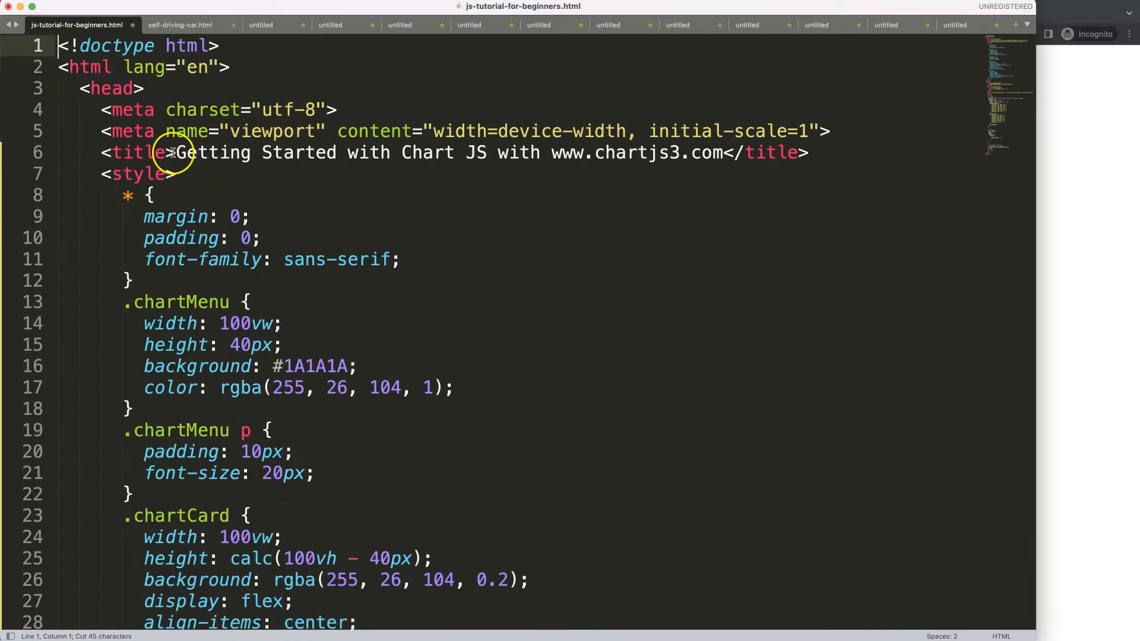
- Paste the Chart JS starter code over the title line 'How to Hide Ticks on a Line Chart in Chart JS'
type("How to Hide Ticks on a Line Chart in Chart JS")
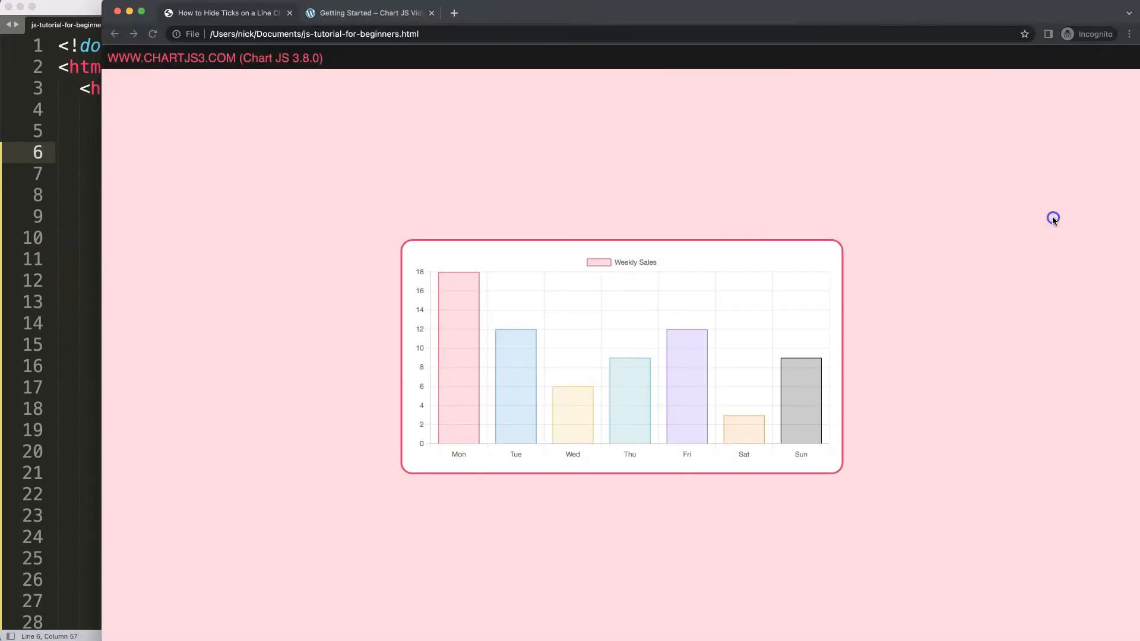
mouse_move(120, 333)
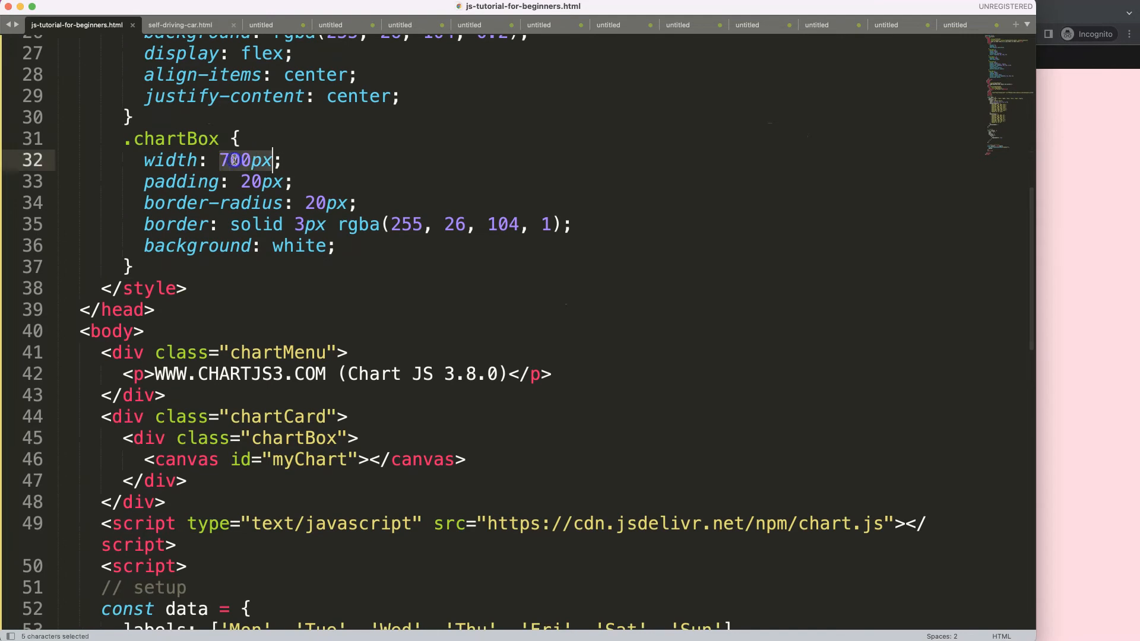
- Set .chartBox width to 80%, switch type to 'line', and place the cursor after beginAtZero: true
type("80%")
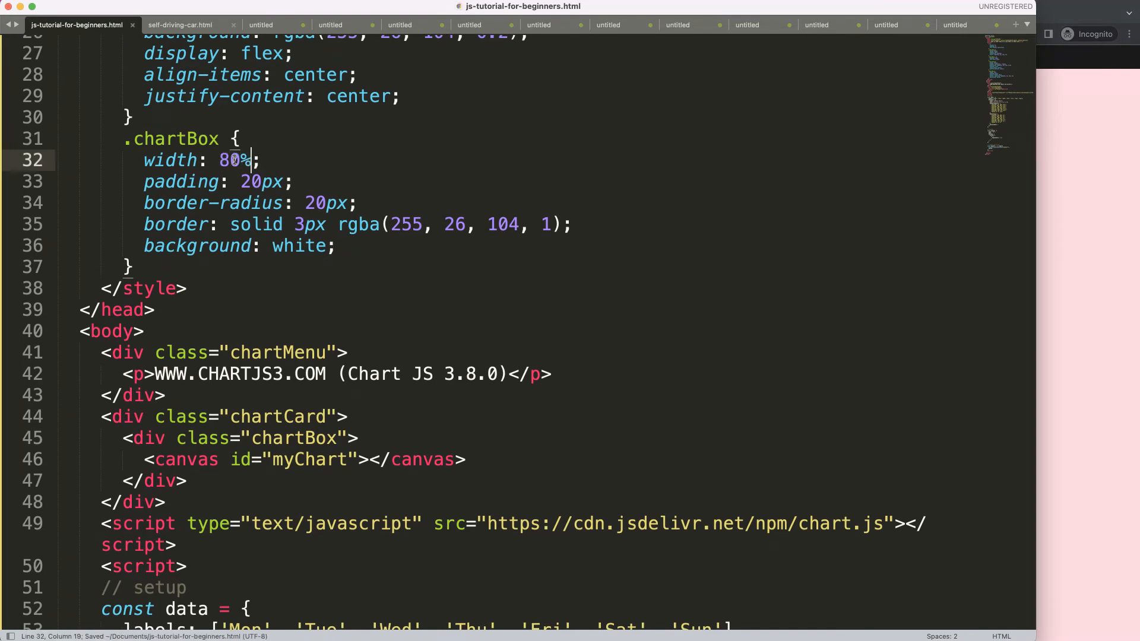
scroll("down", 3)
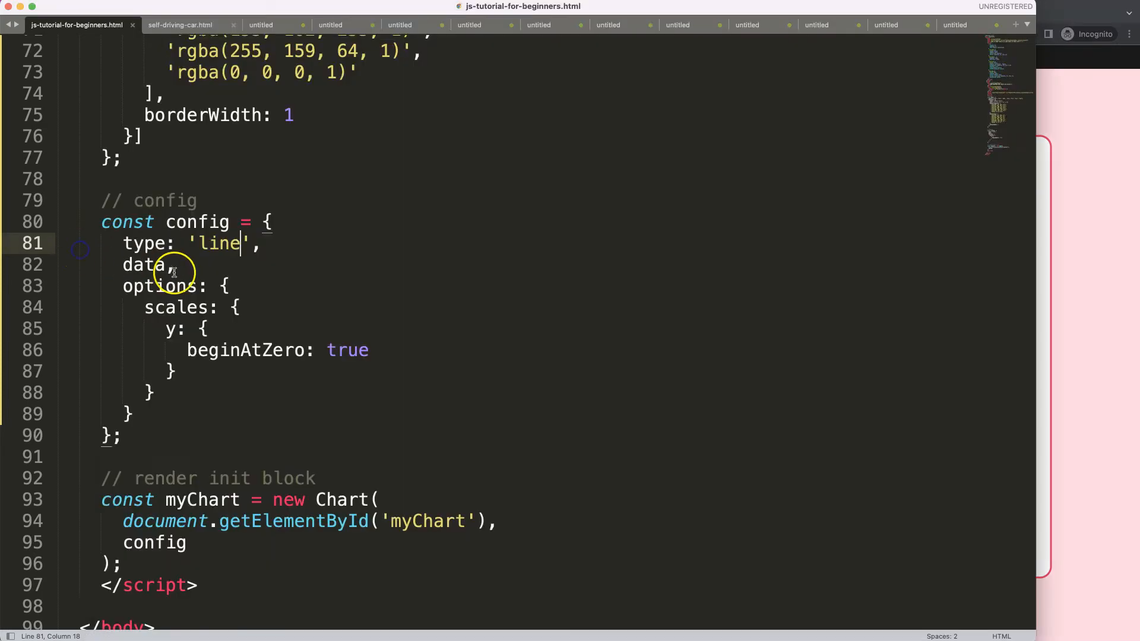
left_click(373, 351)
type(",")
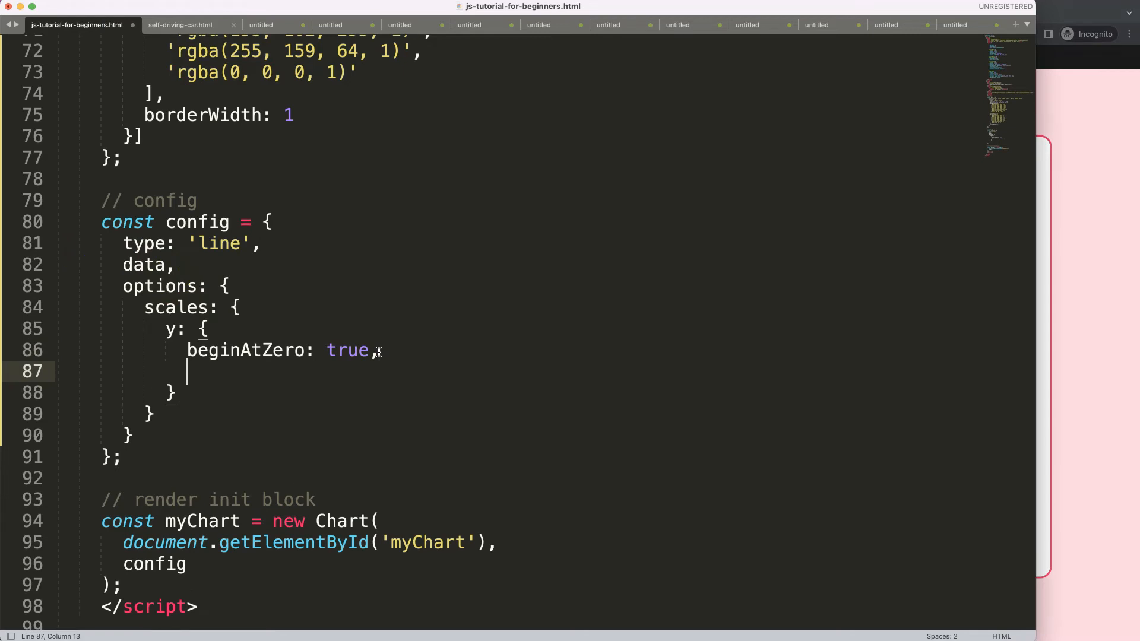
- Type ticks: { display: false } inside the y scale options and save
type("ticks")
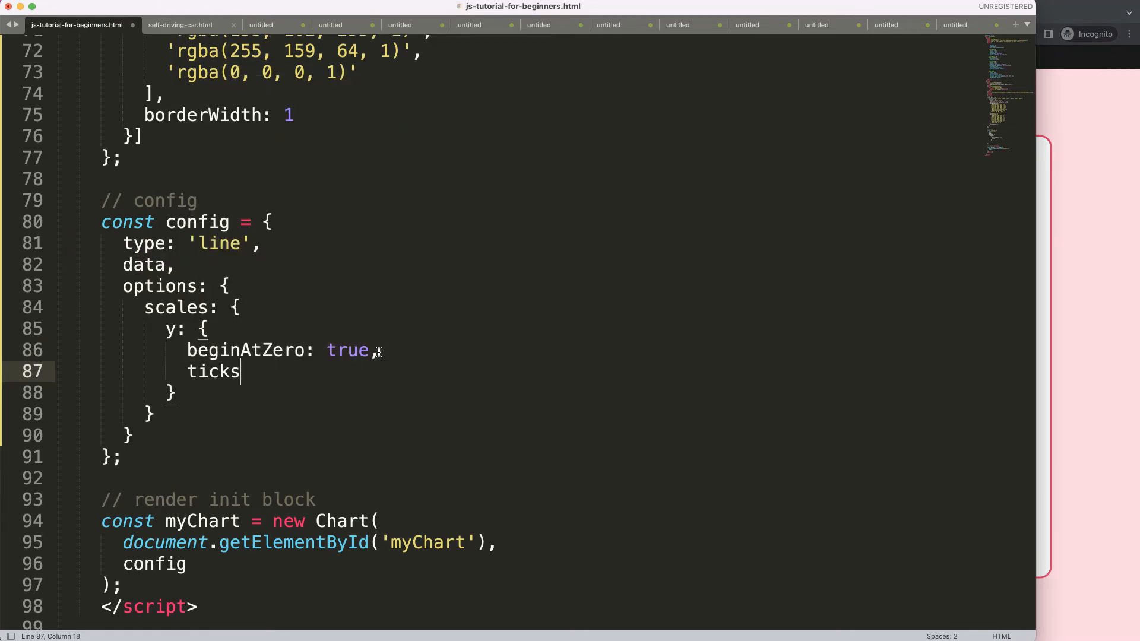
type(": {")
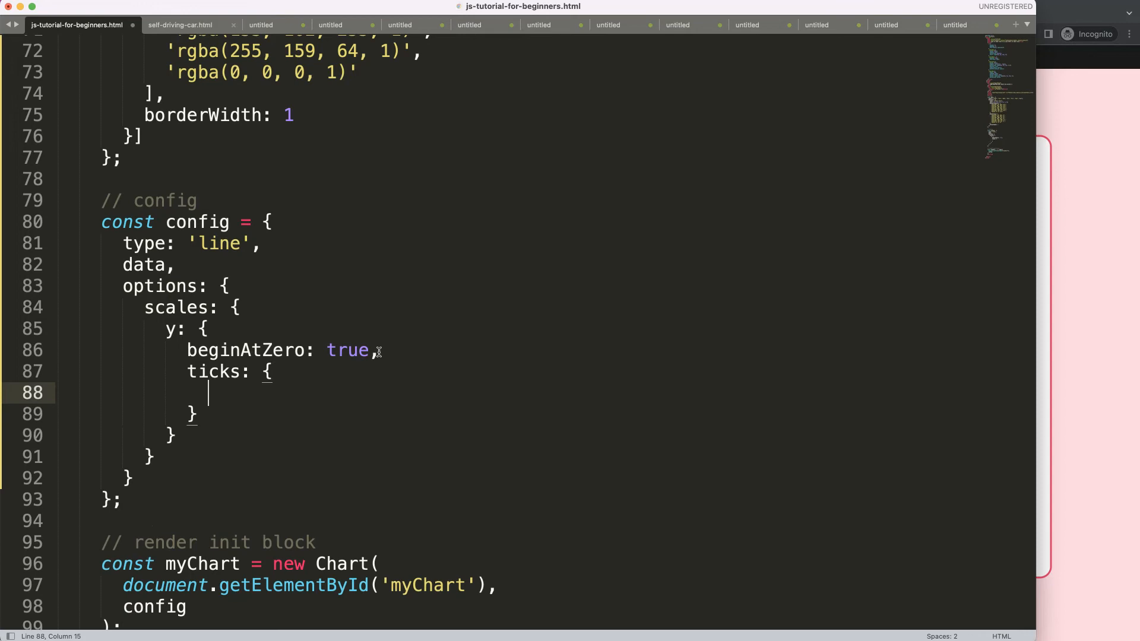
type("dispa")
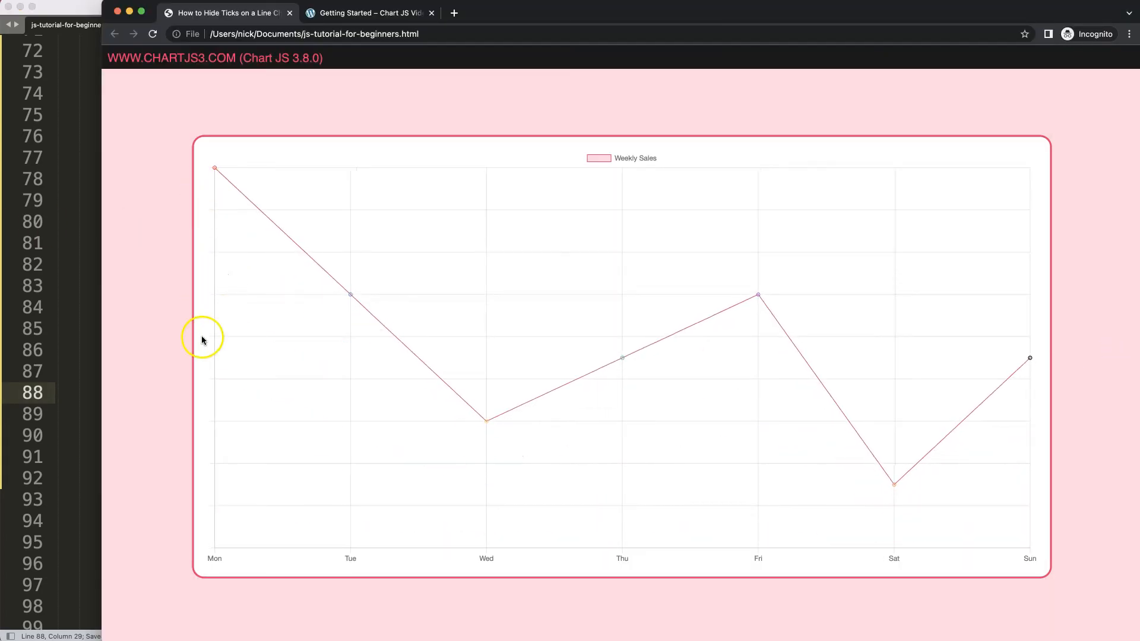
mouse_move(214, 247)
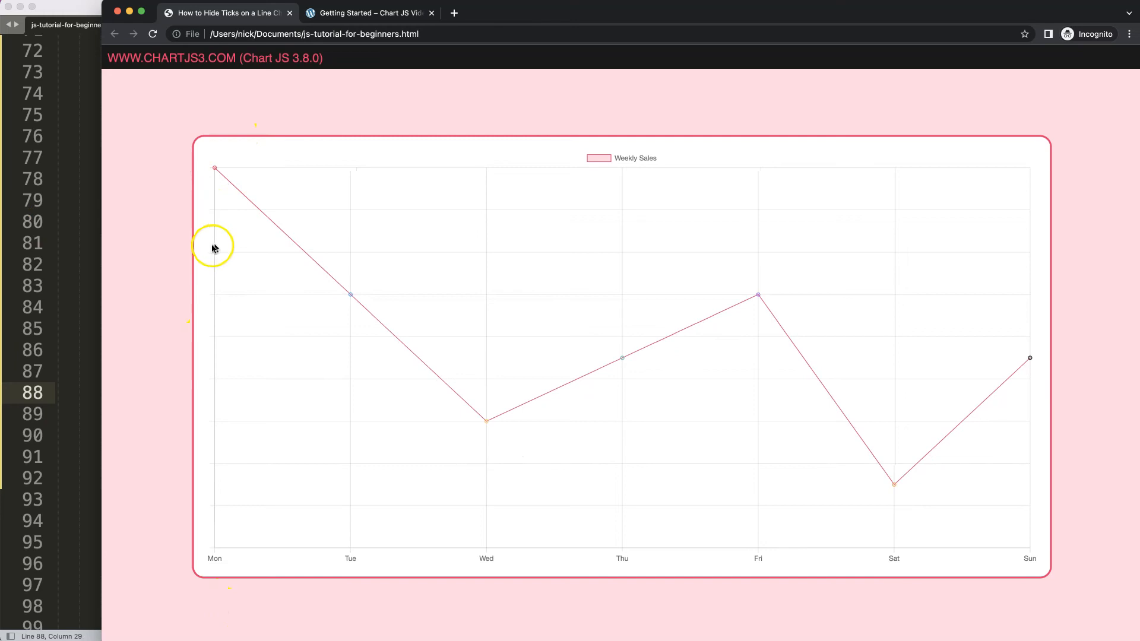
mouse_move(260, 385)
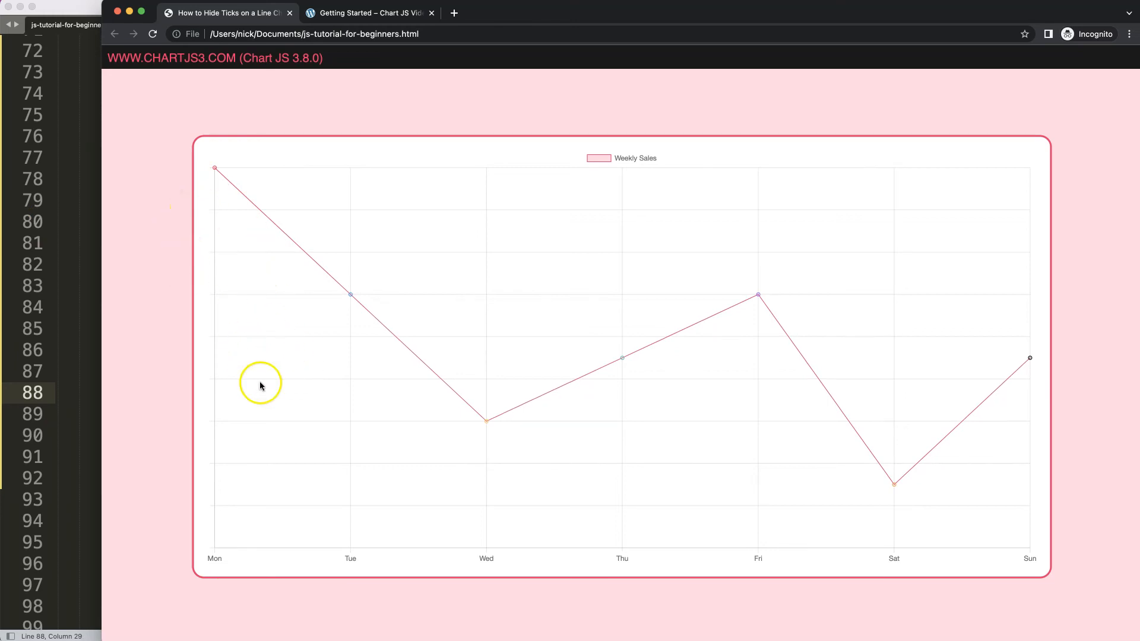
mouse_move(260, 385)
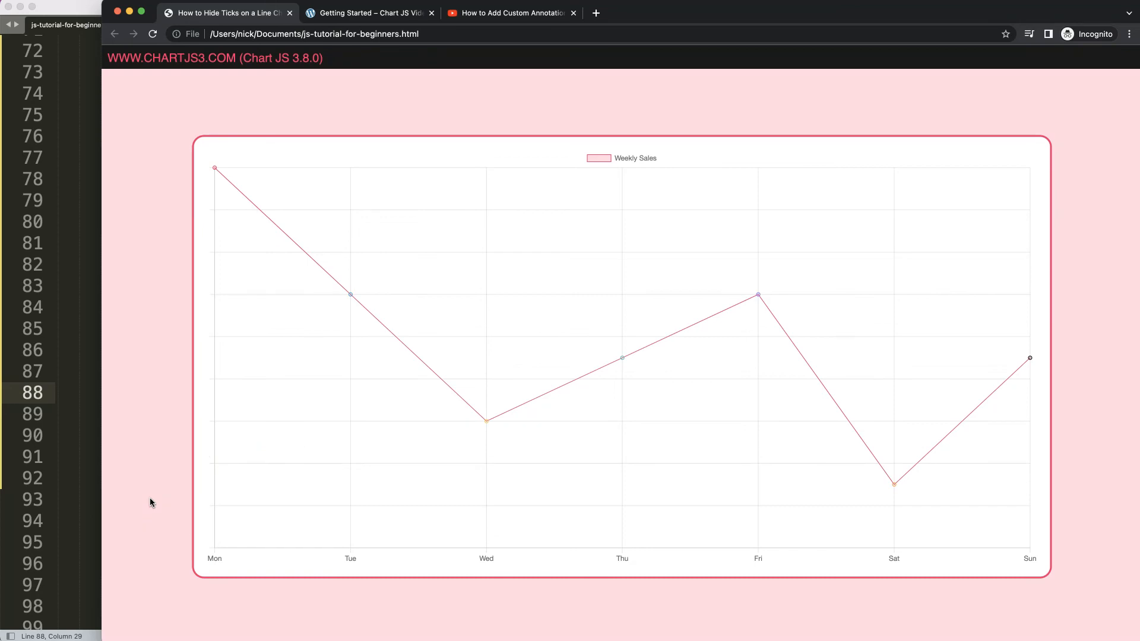
mouse_move(528, 30)
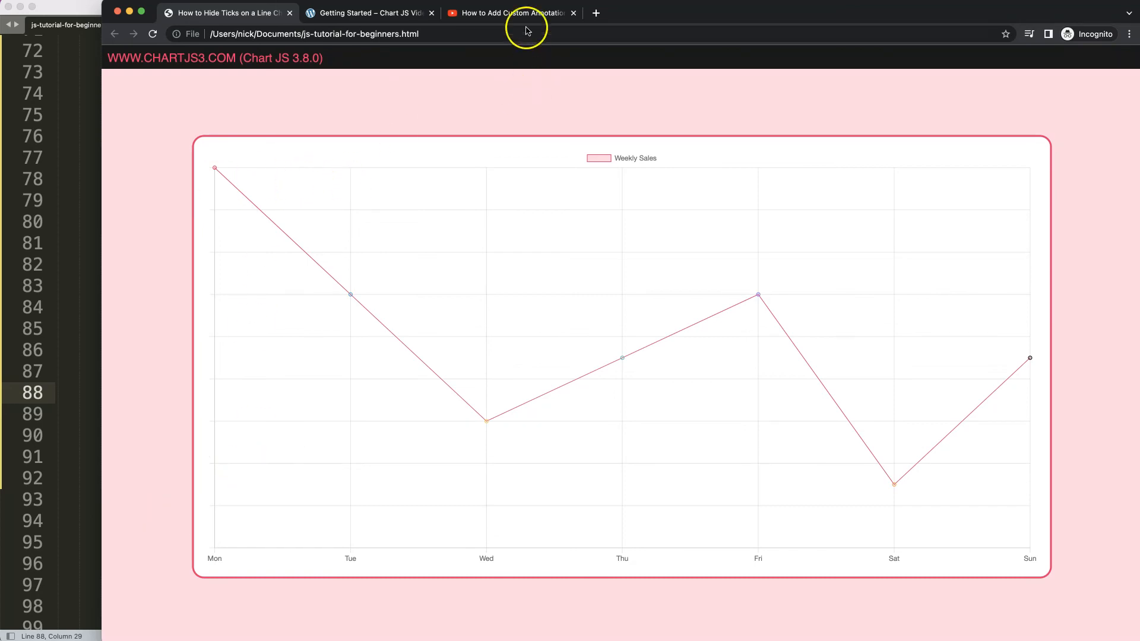
- Check the label-free y-axis in Chrome, then switch to the YouTube line chart tutorial
left_click(509, 13)
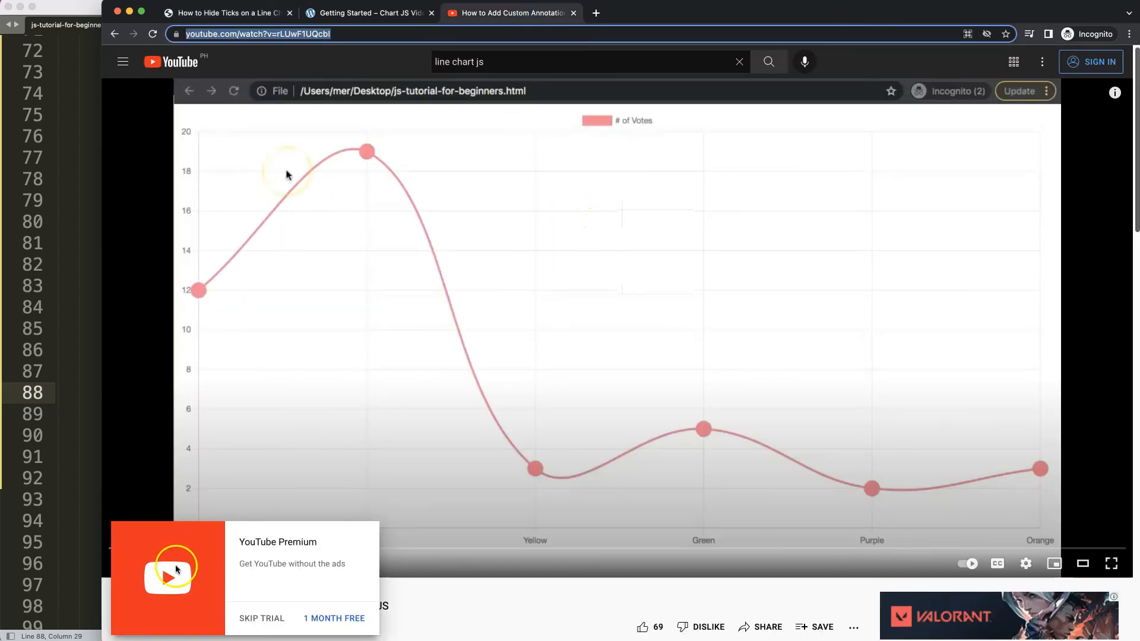